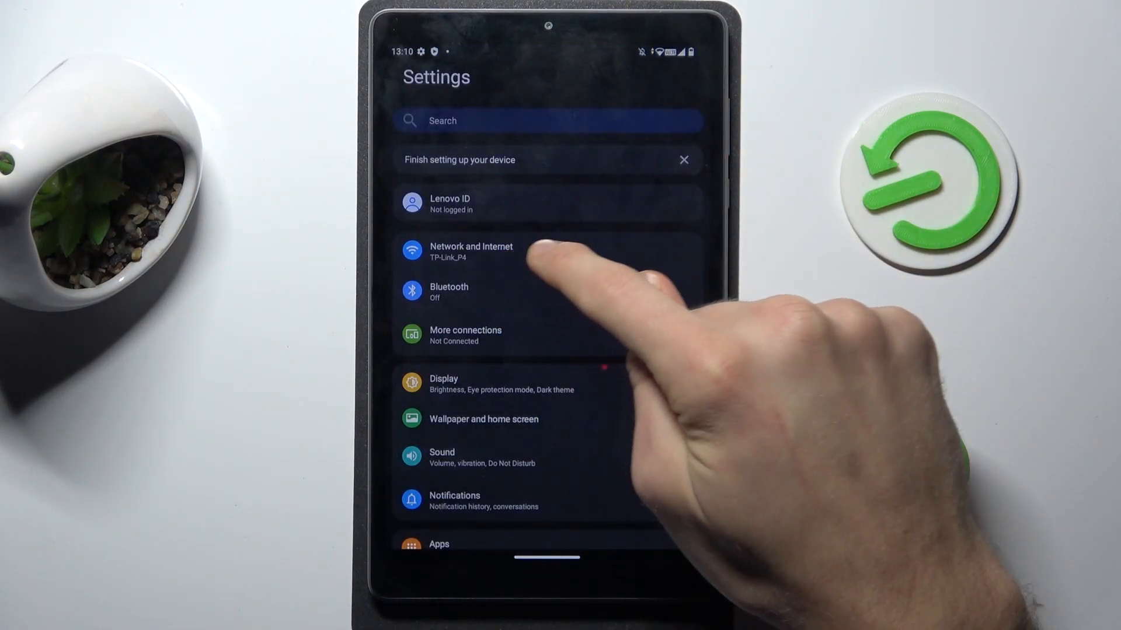
# Go to Network and Internet to reach the Play SIM's mobile network settings.
pyautogui.click(471, 251)
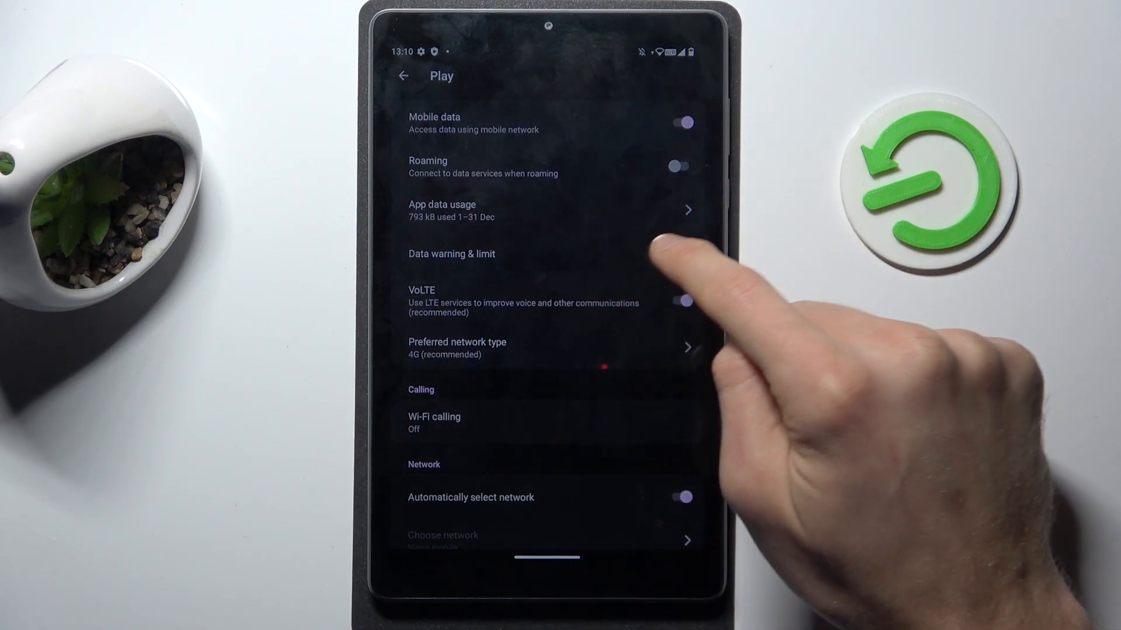
# Open 'Data warning & limit' for the SIM.
pyautogui.click(451, 254)
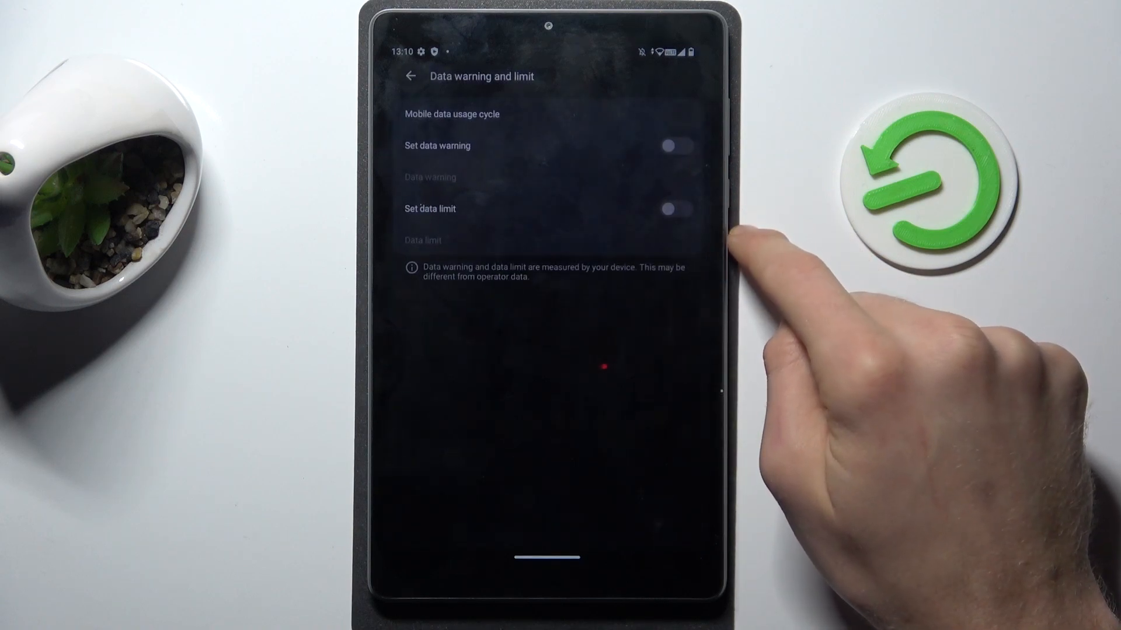
pyautogui.moveTo(743, 243)
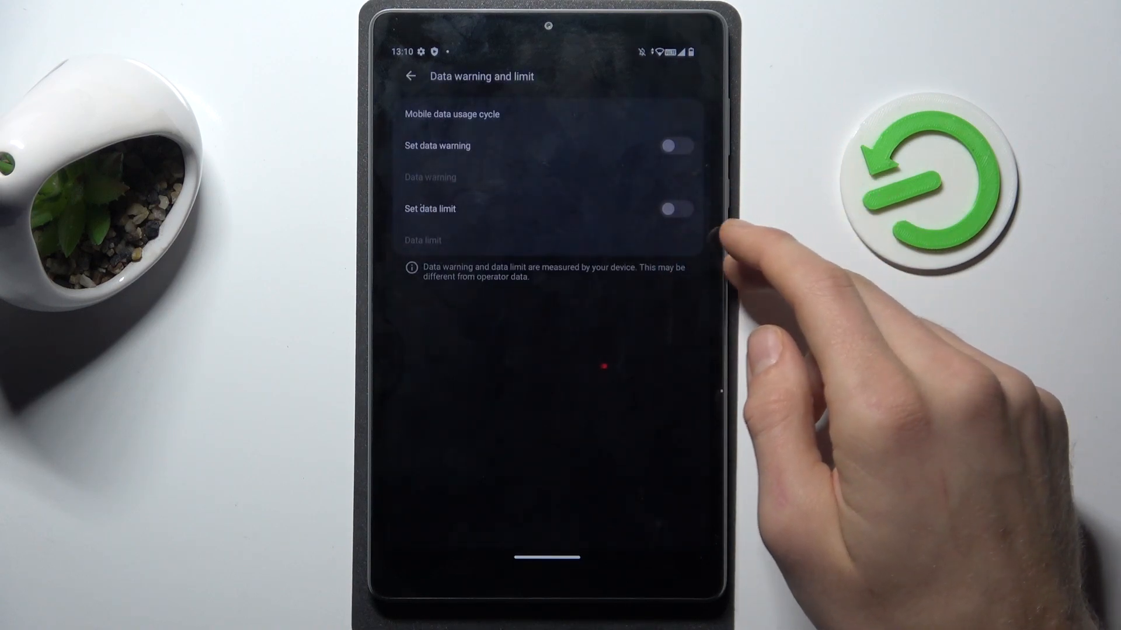
pyautogui.click(451, 114)
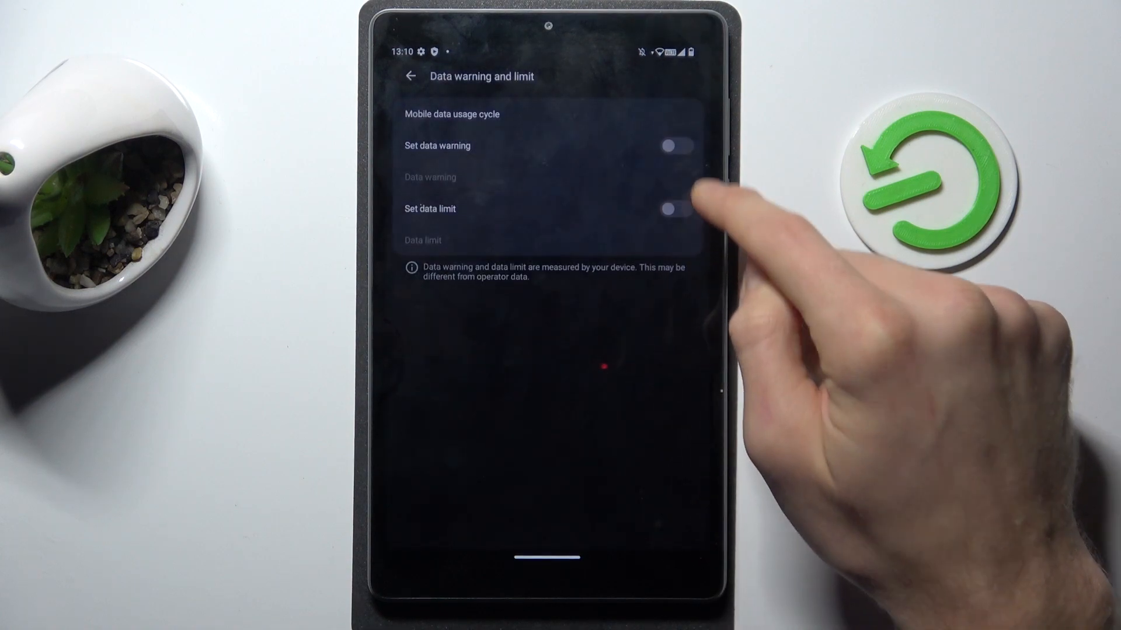
# Switch on the data warning and change its amount from 2 GB to 5 GB.
pyautogui.click(676, 145)
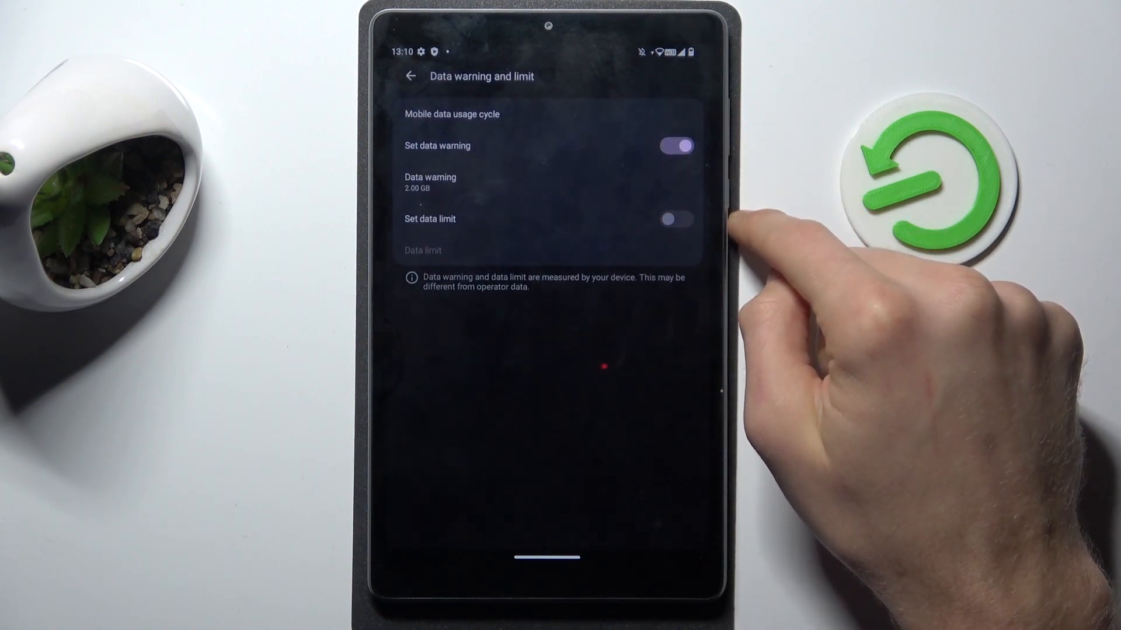
pyautogui.click(429, 182)
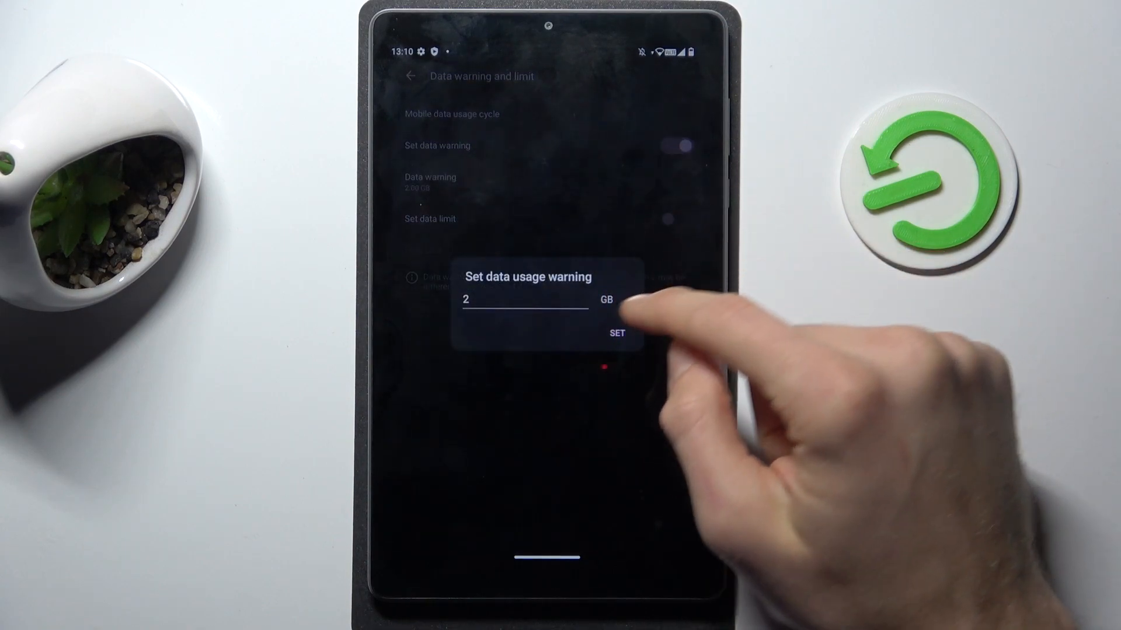
pyautogui.click(525, 300)
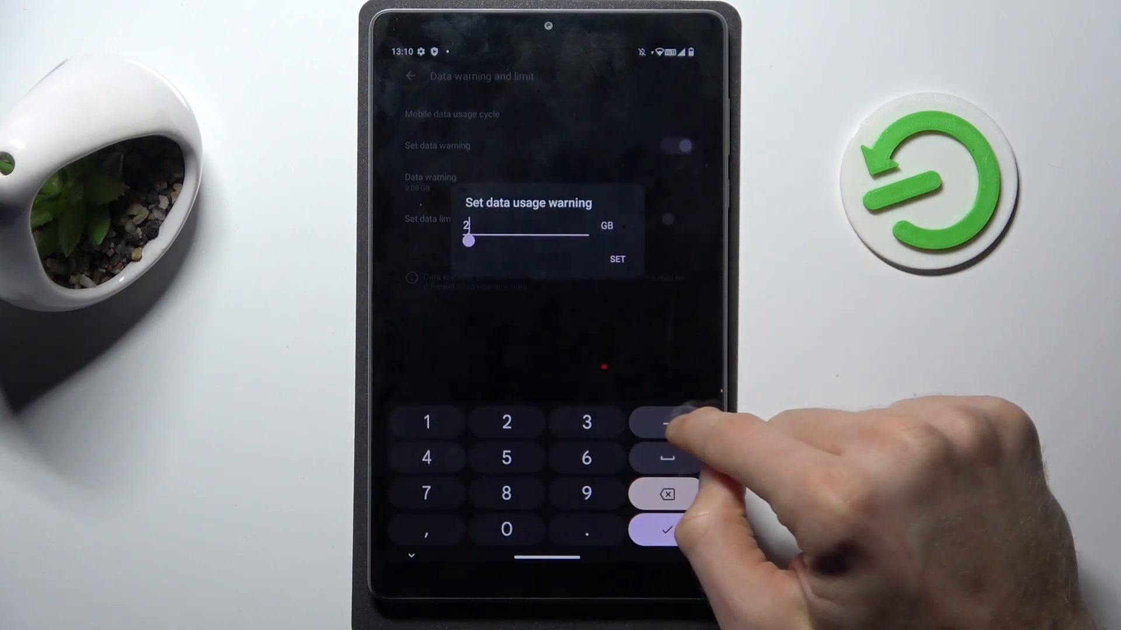
pyautogui.click(666, 494)
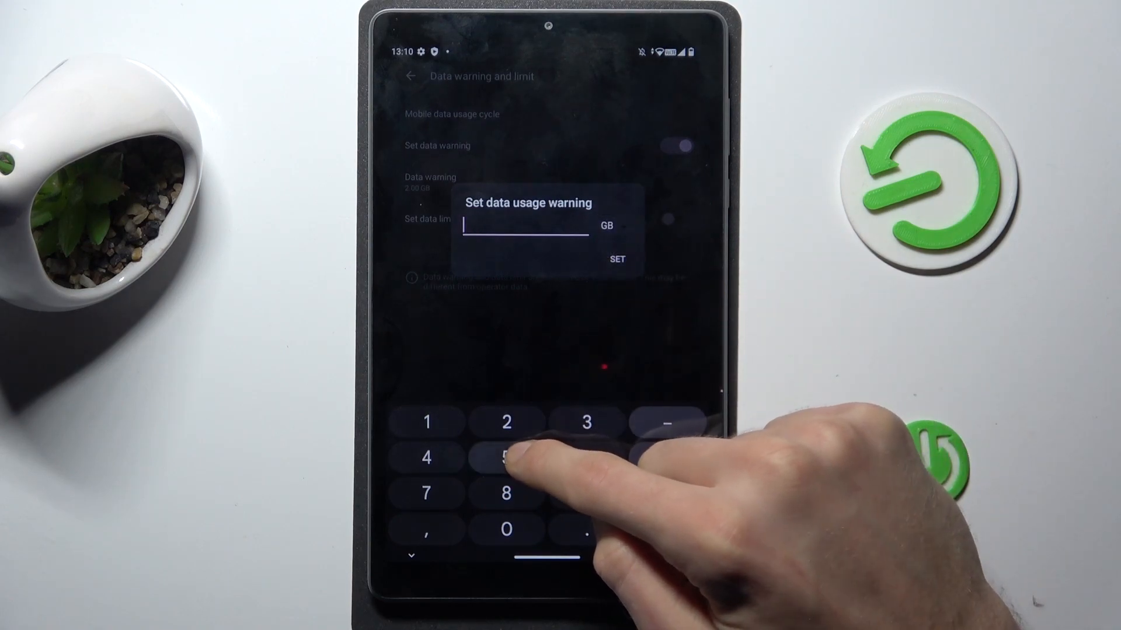
pyautogui.click(617, 258)
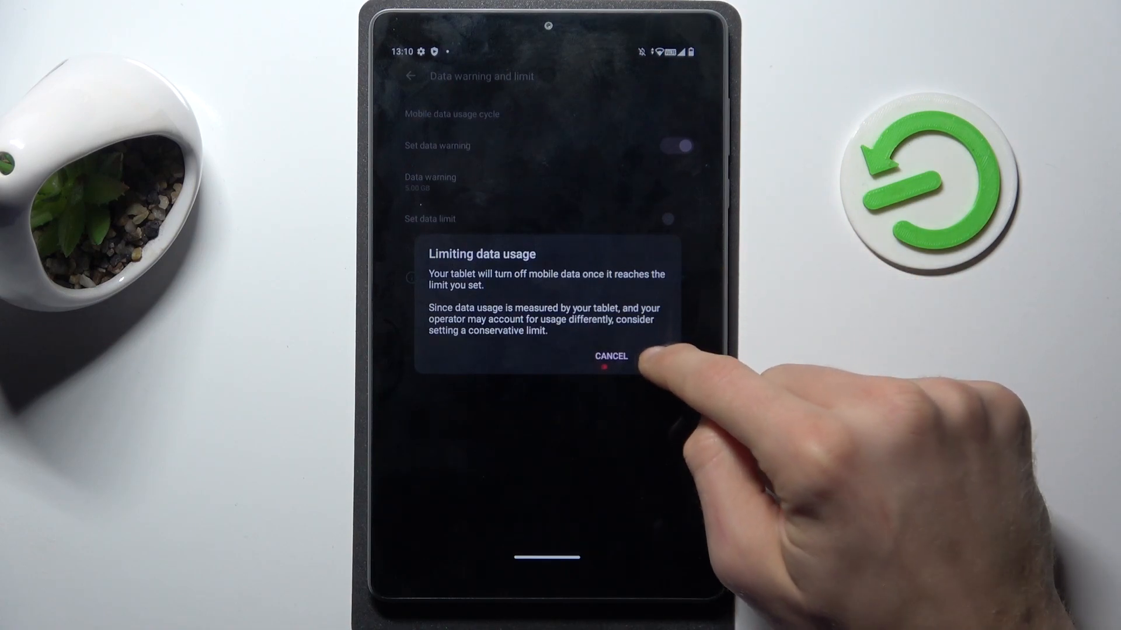
# Acknowledge the data-limit notice and set the limit to 10 GB.
pyautogui.click(610, 355)
pyautogui.write('10')
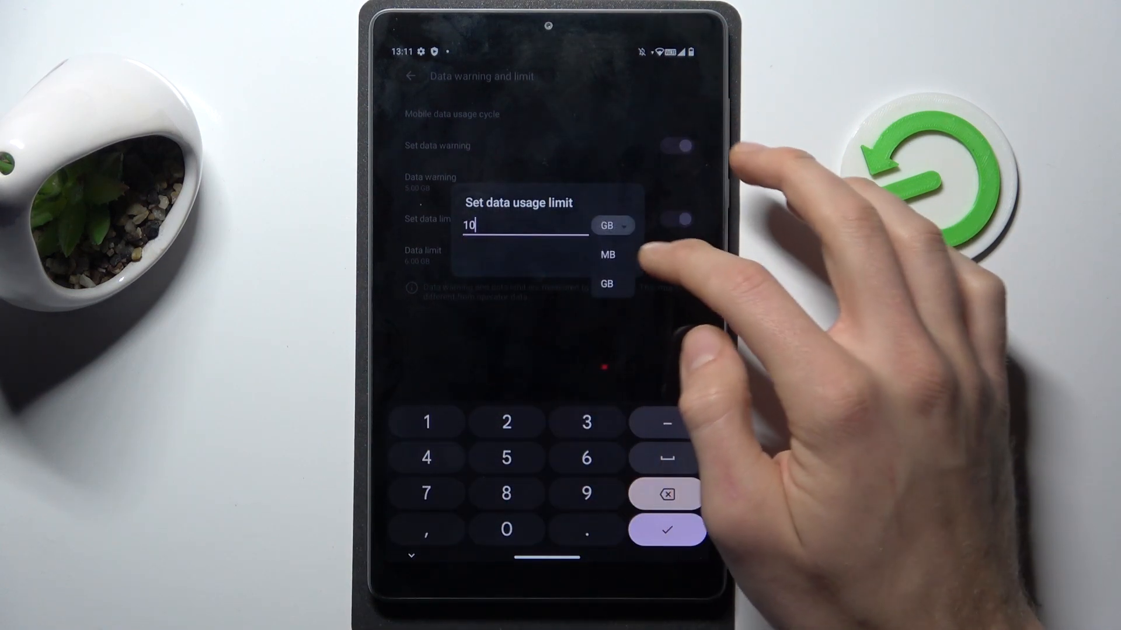
pyautogui.click(606, 284)
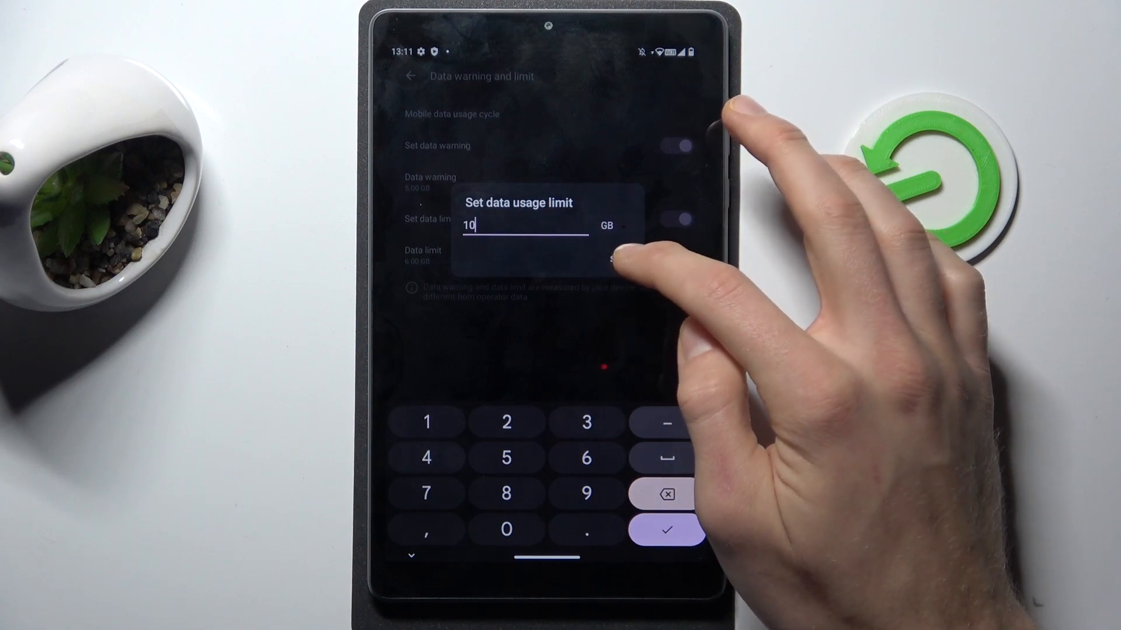
pyautogui.click(666, 530)
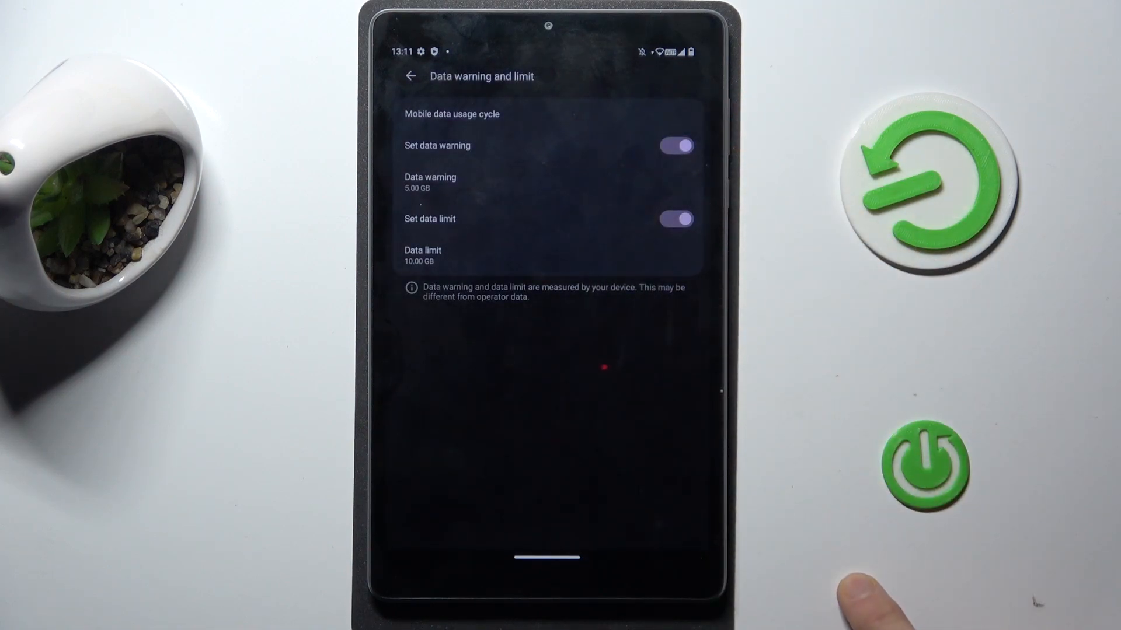